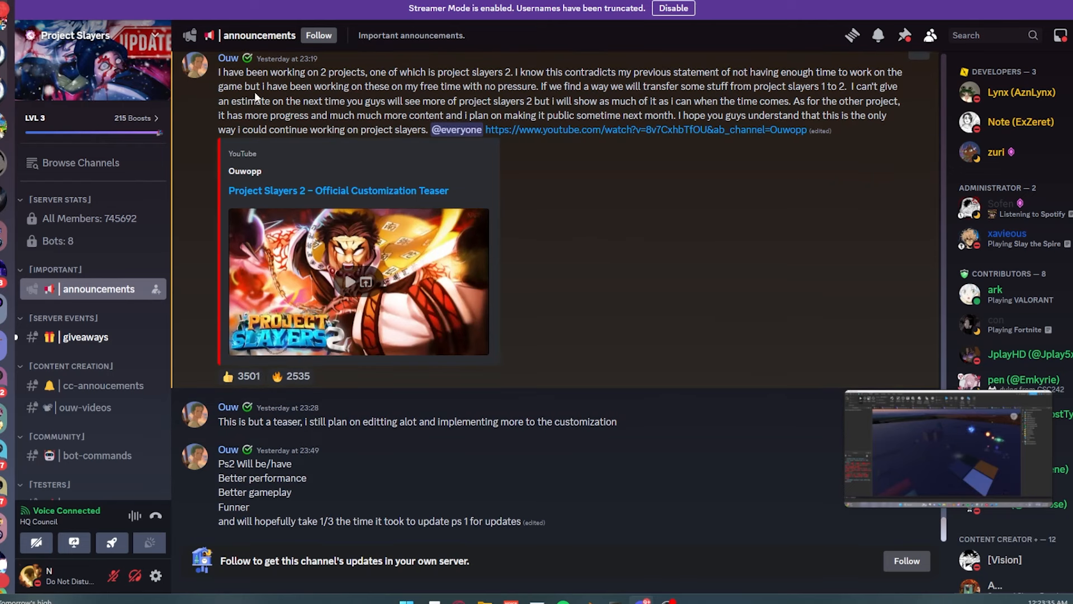
Step: Select the teaser link text and scroll down the announcement toward the video
{"action": "left_click_drag", "start_coordinate": [218, 71], "coordinate": [424, 129]}
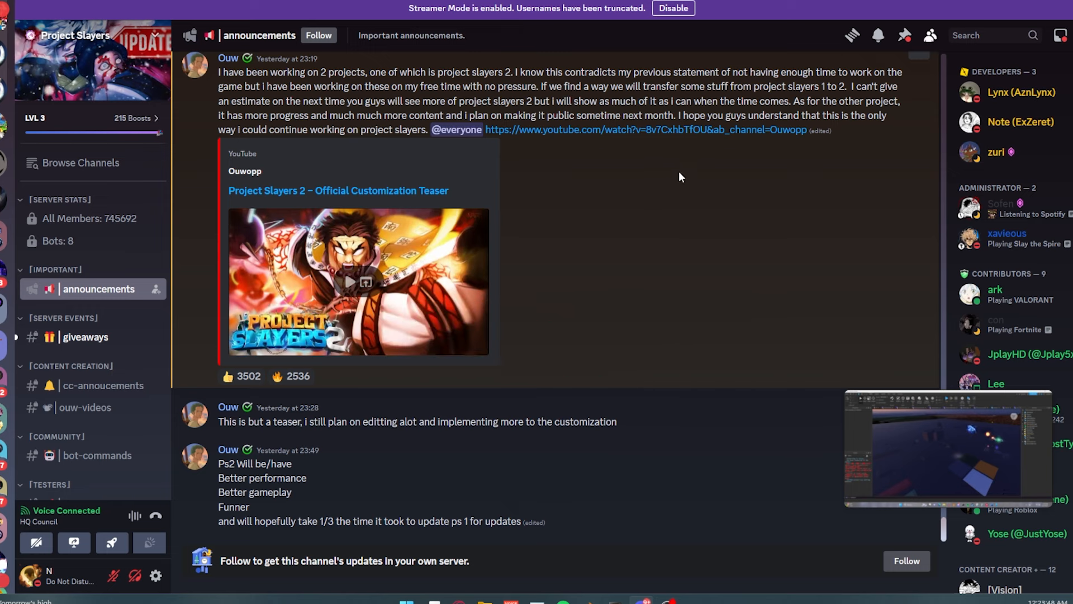
{"action": "mouse_move", "coordinate": [662, 178]}
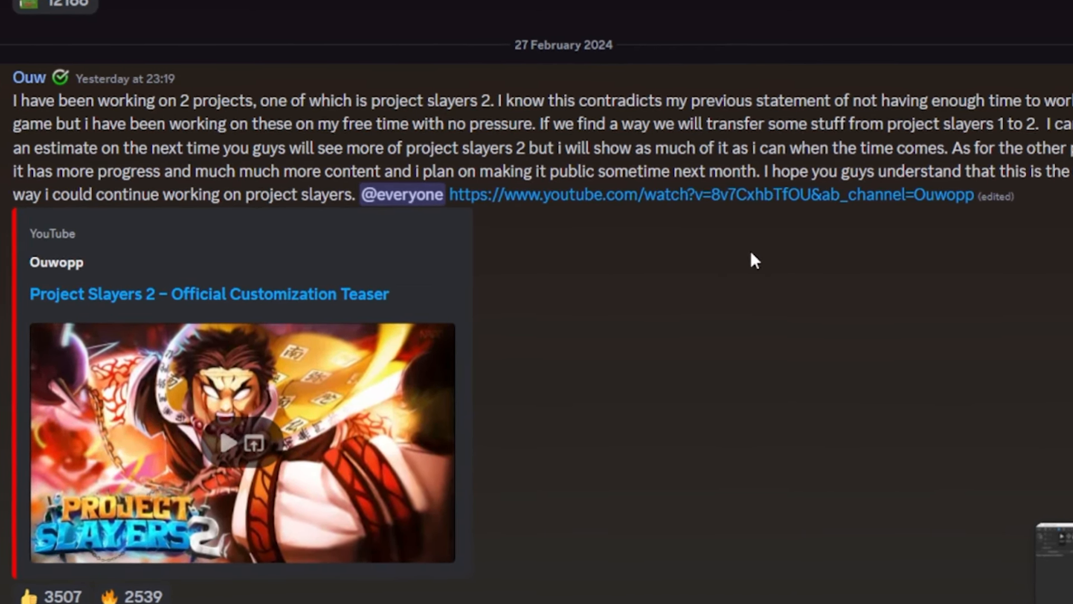
{"action": "scroll", "scroll_direction": "down", "scroll_amount": 3}
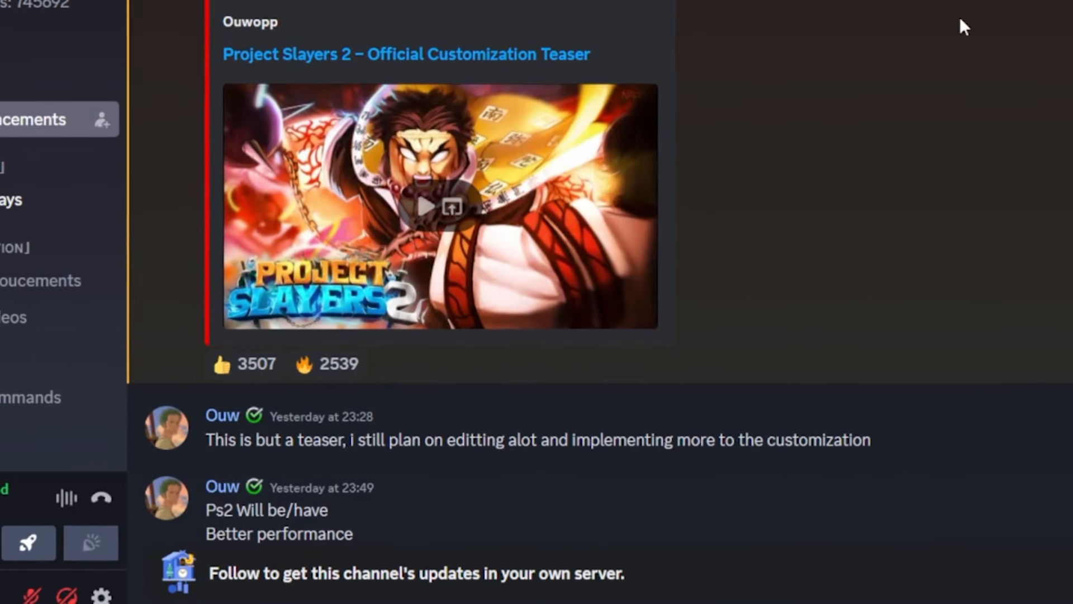
{"action": "scroll", "scroll_direction": "down", "scroll_amount": 3}
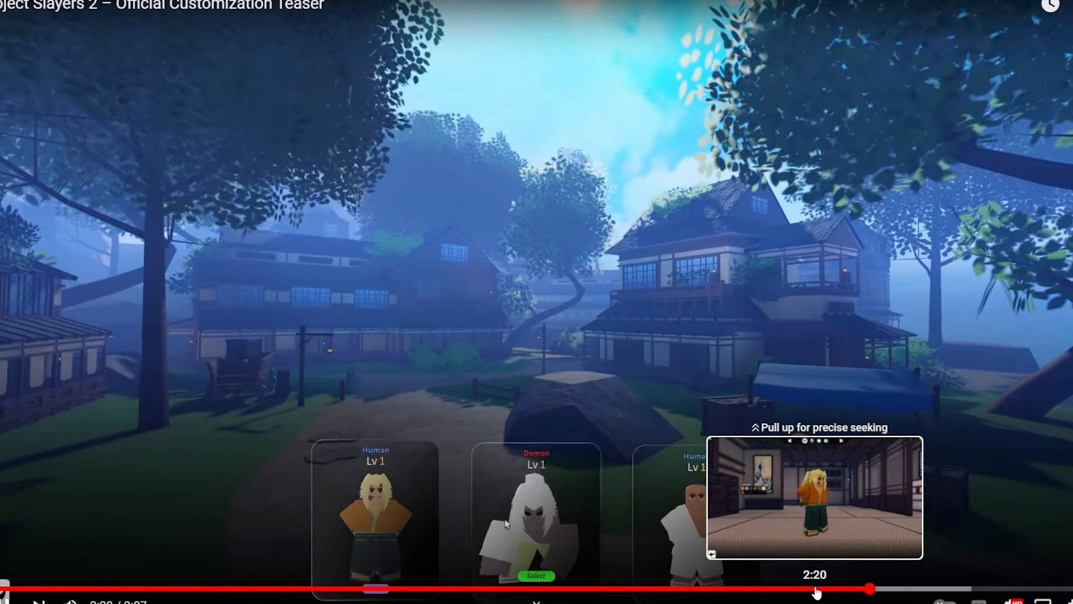
Step: Pause and resume the teaser, then seek ahead to about 2:33 for the customization part
{"action": "left_click", "coordinate": [815, 587]}
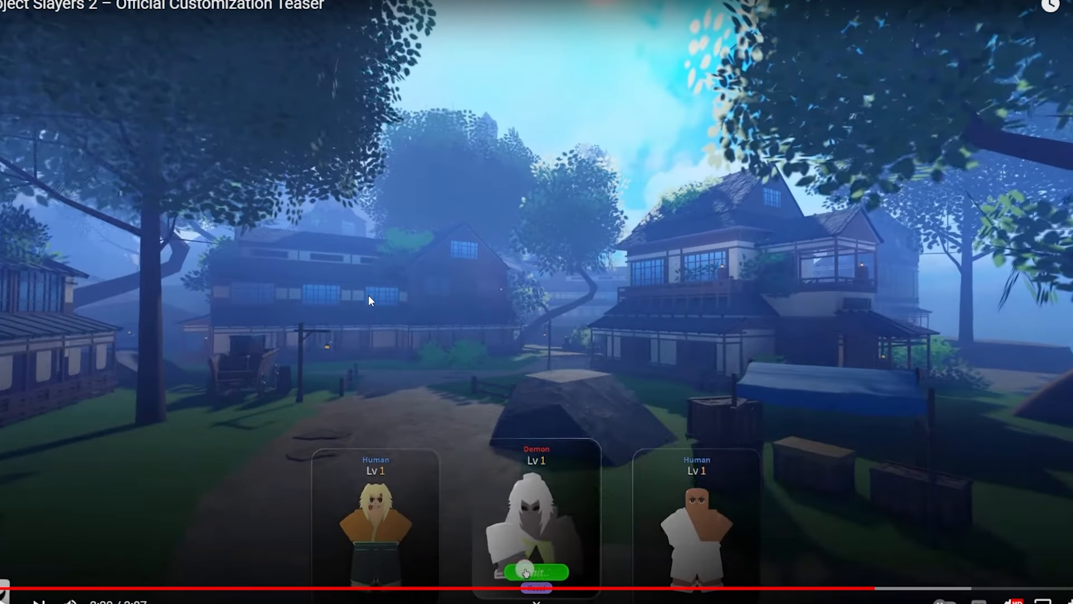
{"action": "mouse_move", "coordinate": [425, 313]}
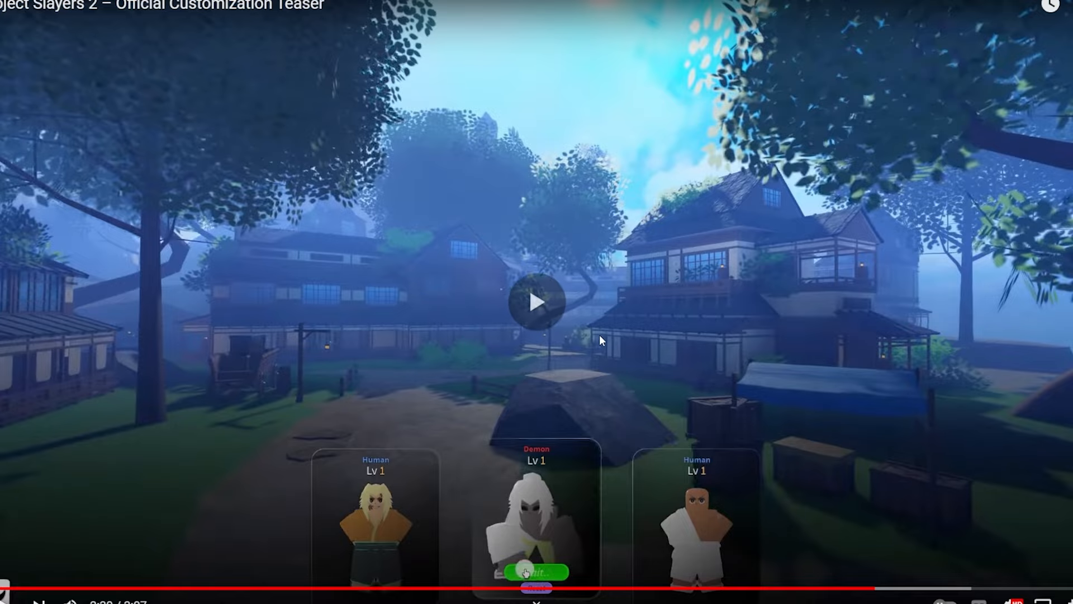
{"action": "left_click", "coordinate": [536, 303]}
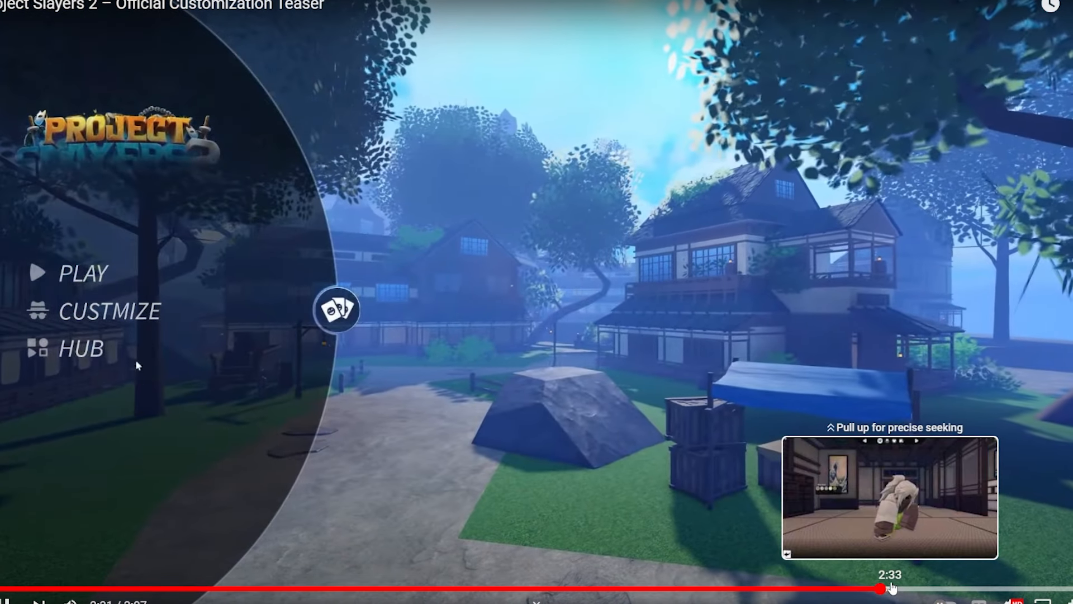
{"action": "left_click", "coordinate": [890, 590]}
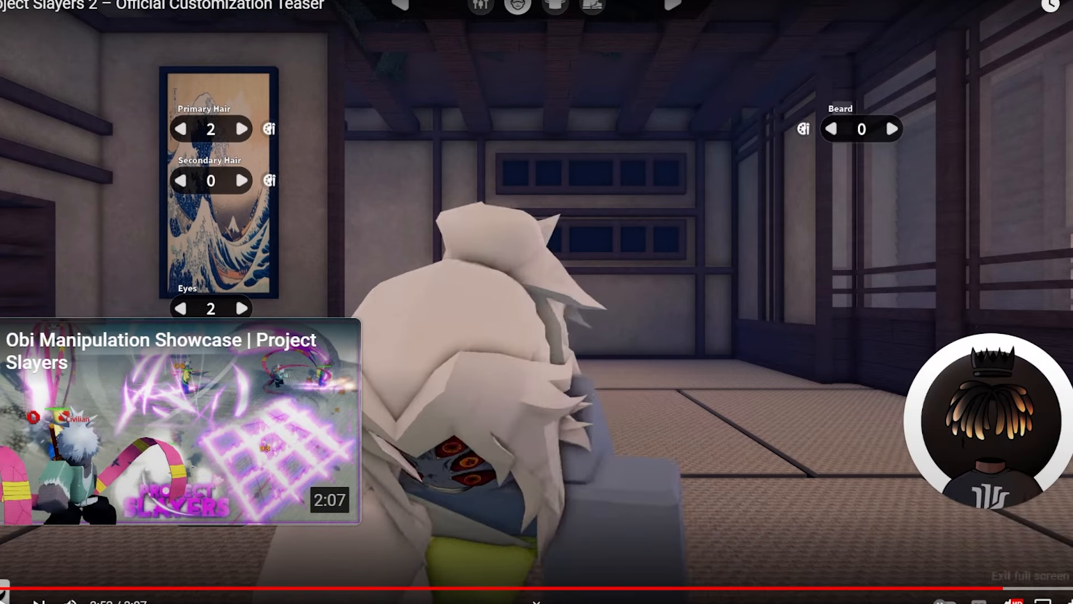
Step: Exit full screen, glance through the comments and return to the player near 2:52
{"action": "left_click", "coordinate": [773, 380]}
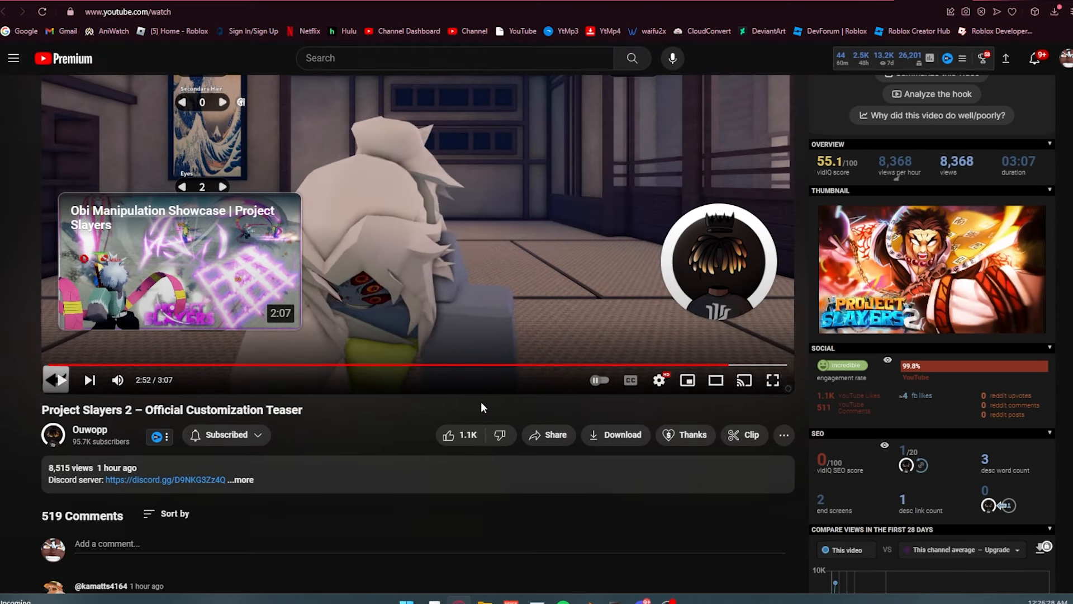
{"action": "scroll", "scroll_direction": "down", "scroll_amount": 3}
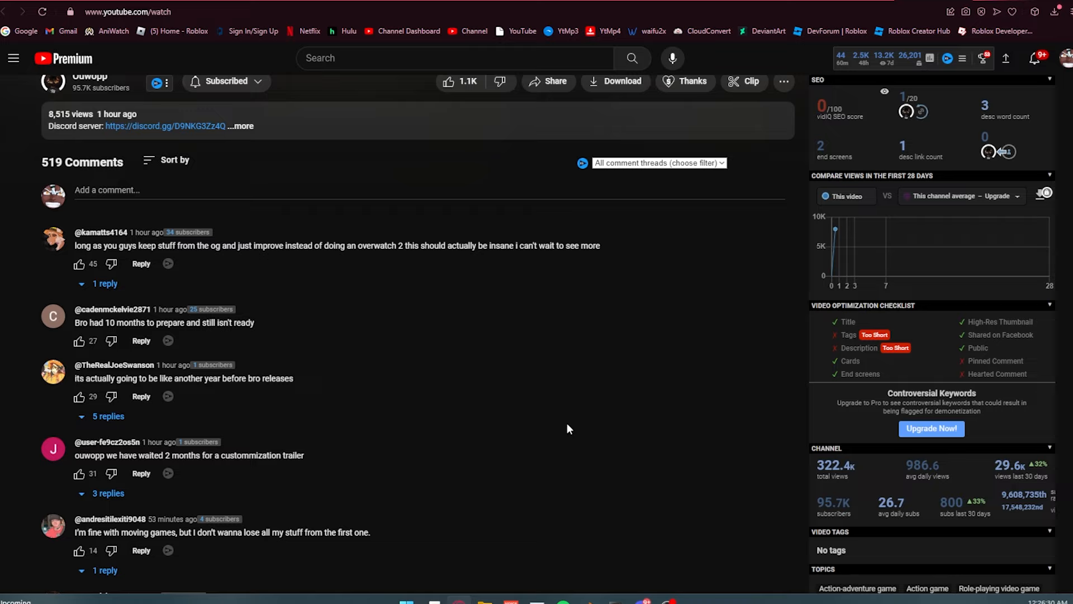
{"action": "scroll", "scroll_direction": "up", "scroll_amount": 3}
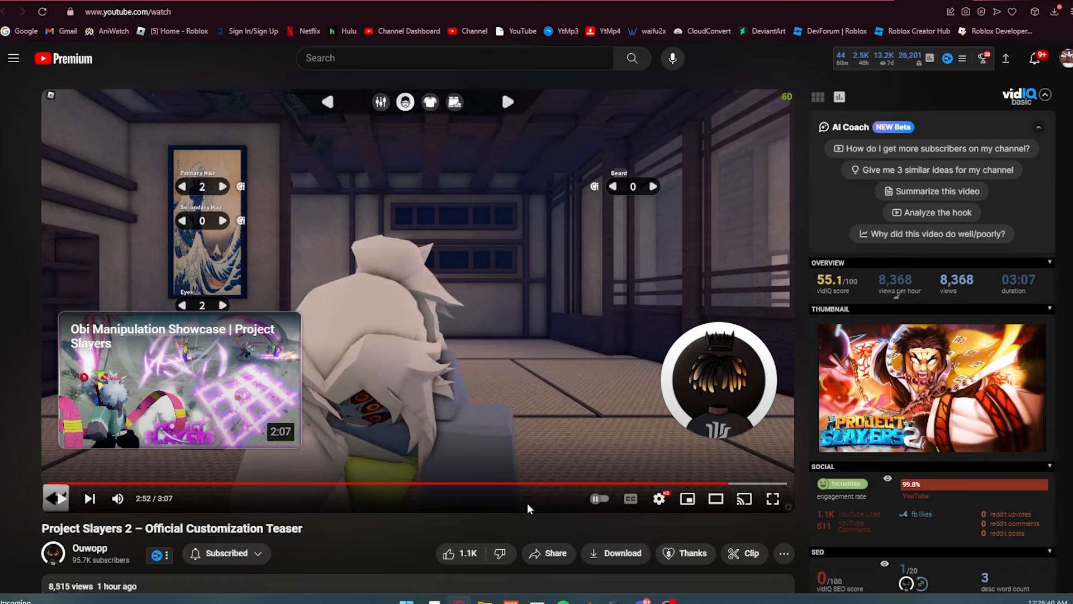
{"action": "mouse_move", "coordinate": [614, 522]}
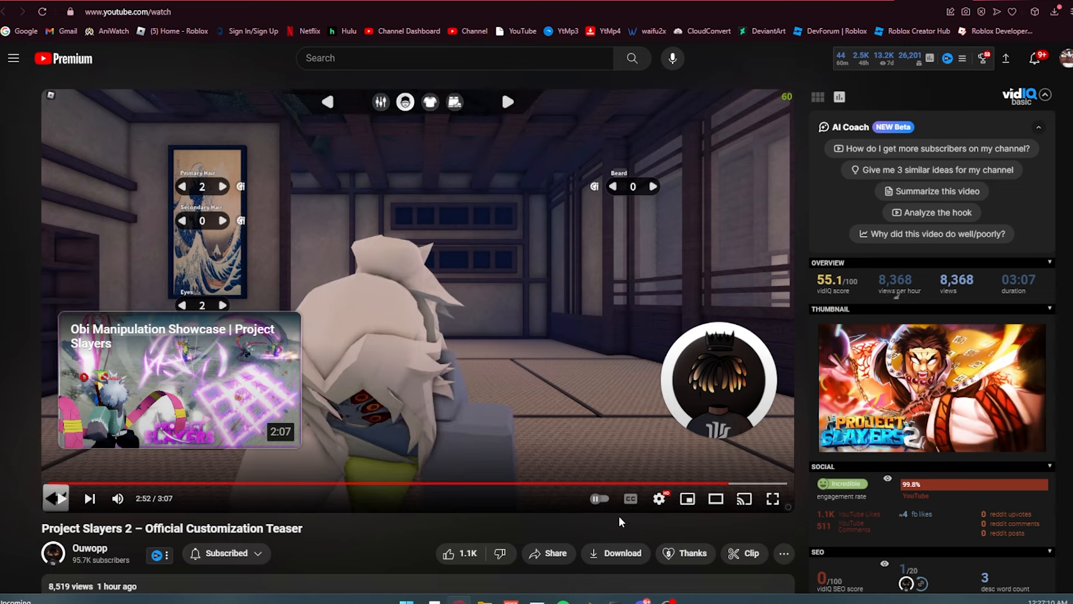
{"action": "mouse_move", "coordinate": [649, 517]}
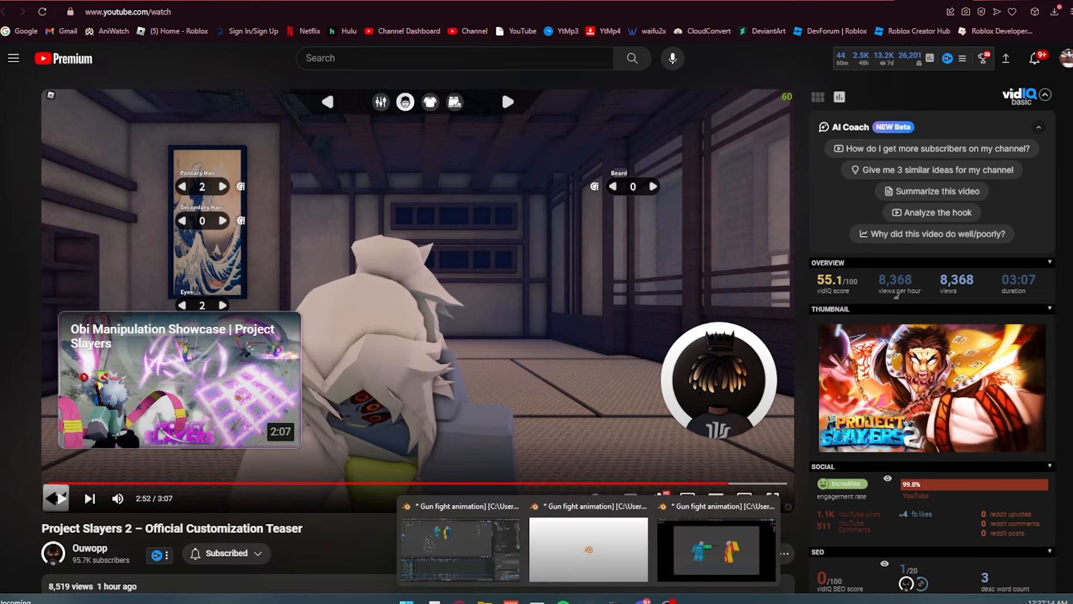
{"action": "left_click", "coordinate": [715, 551]}
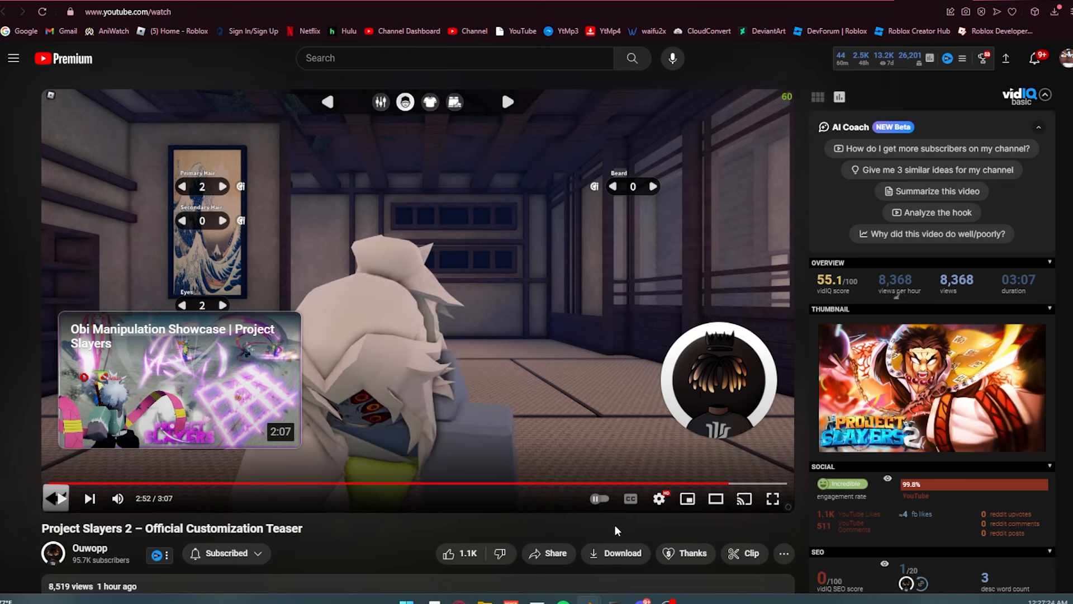
{"action": "mouse_move", "coordinate": [658, 521]}
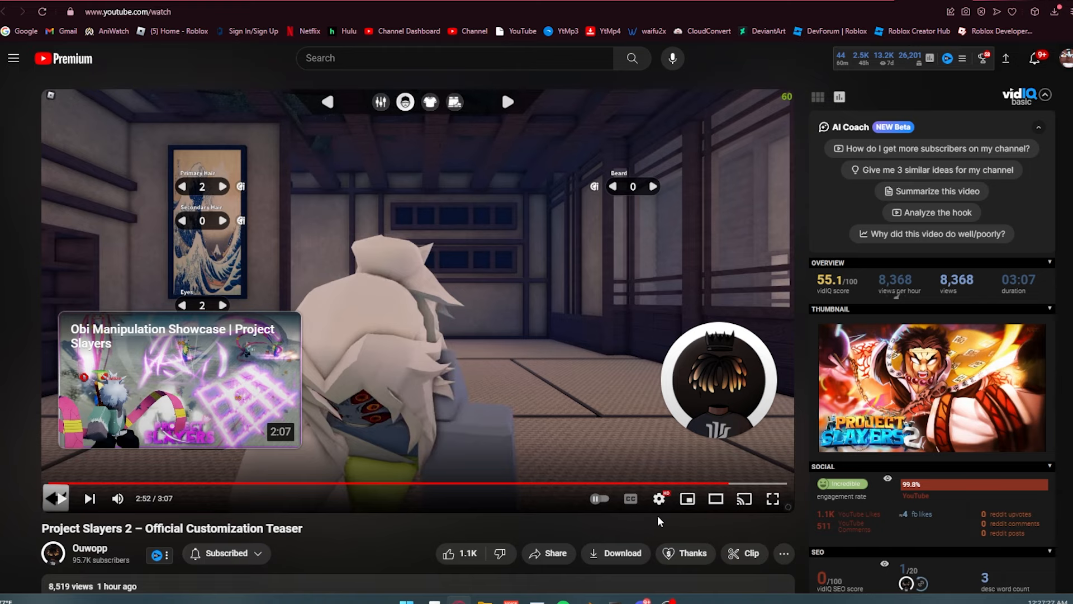